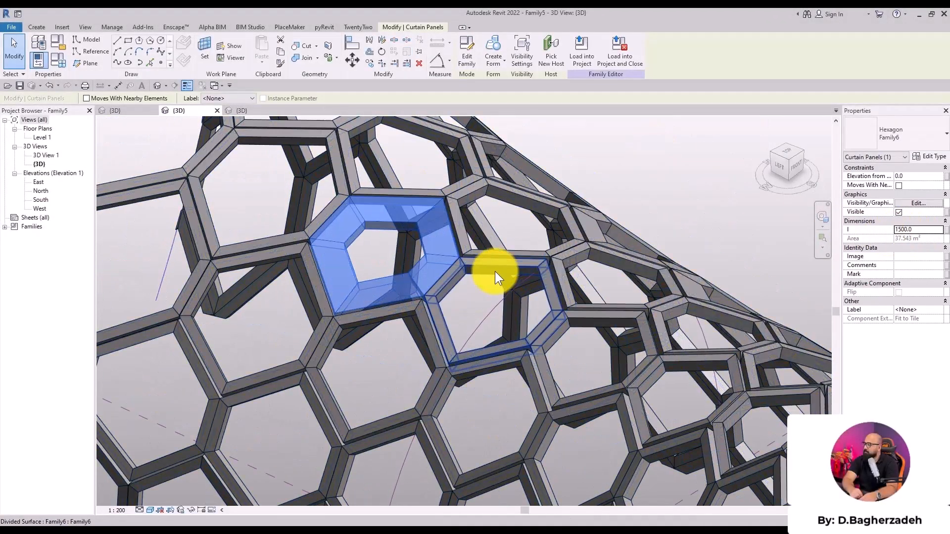
Start Place Component on a face of the modular facade family
click(932, 156)
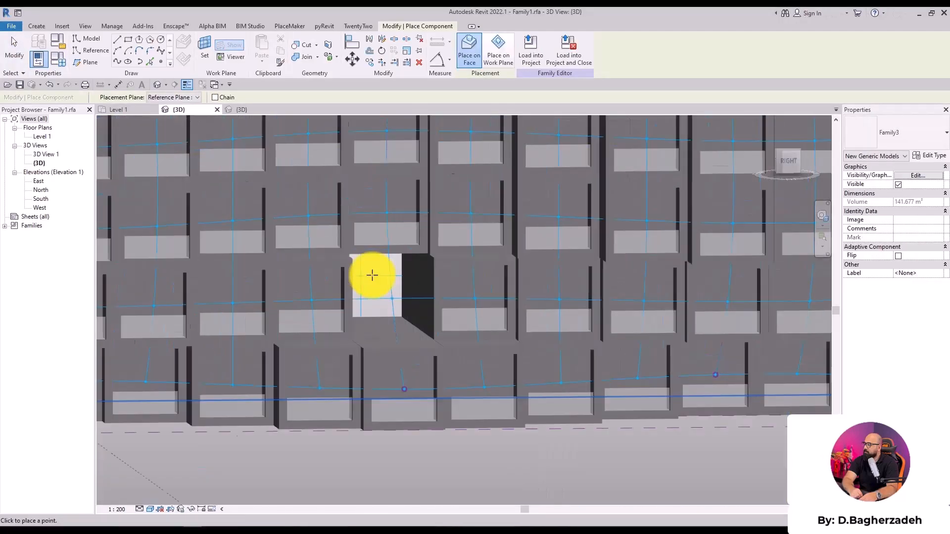
Switch to the project showing the wavy vertical-louver facade in the In-Place Editor
click(372, 275)
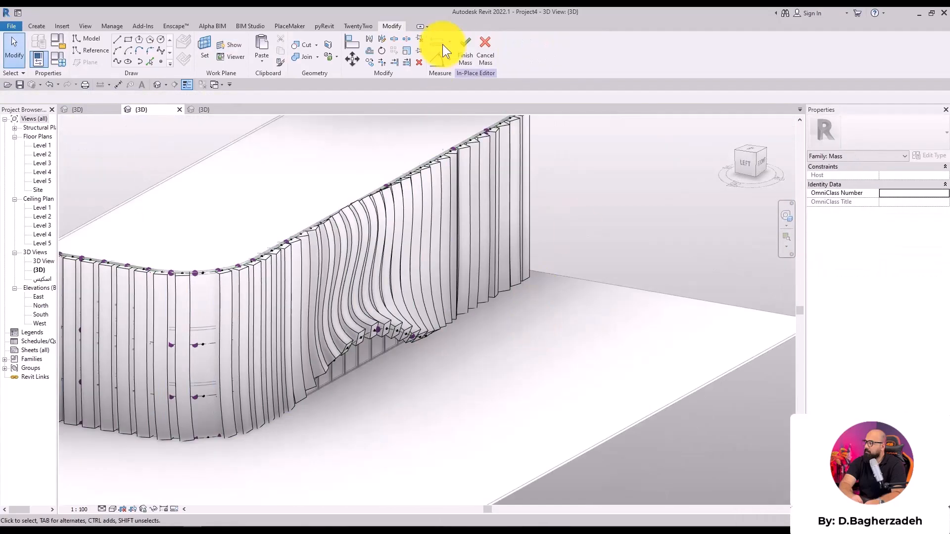
Show the star-patterned facade panels project with its Dynamo Player script loaded
click(465, 45)
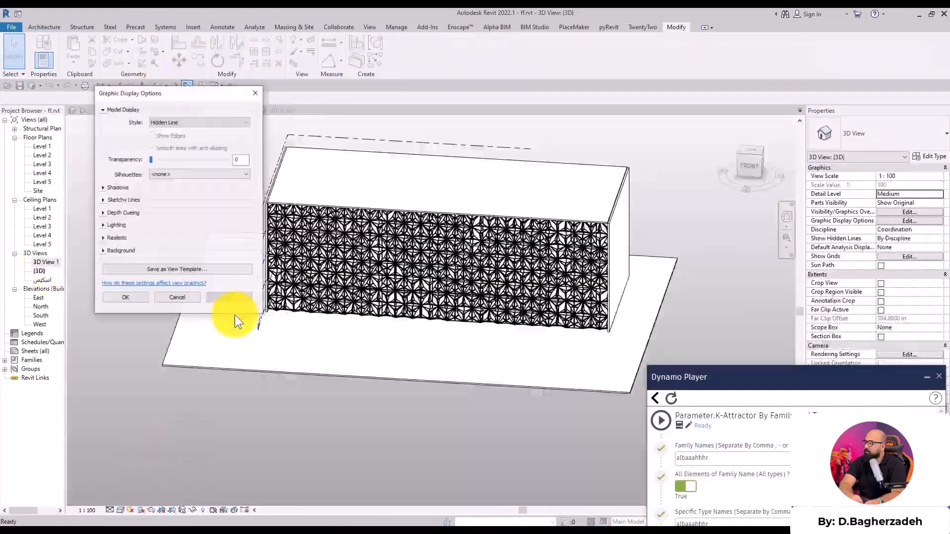
click(126, 298)
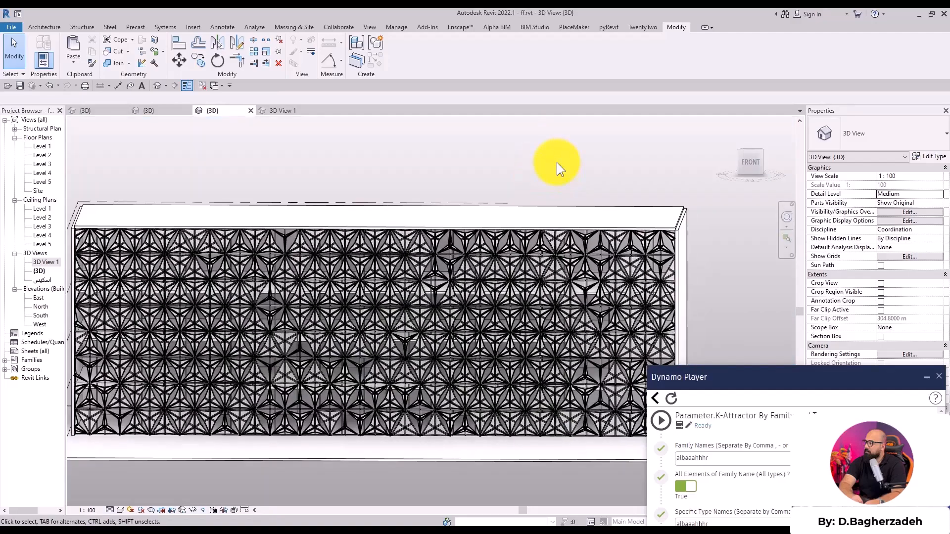